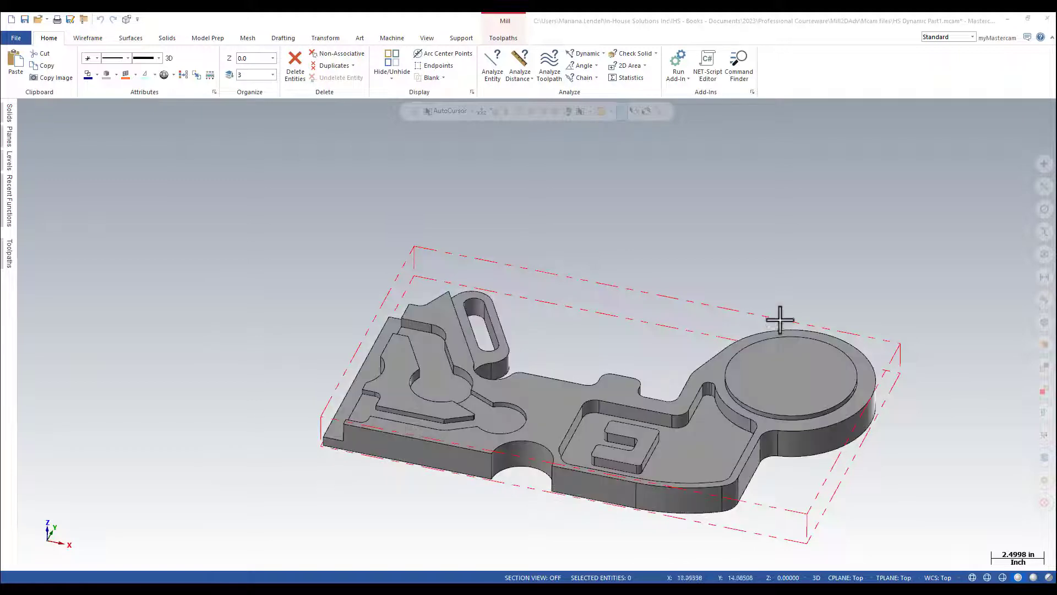
mouse_move(403, 142)
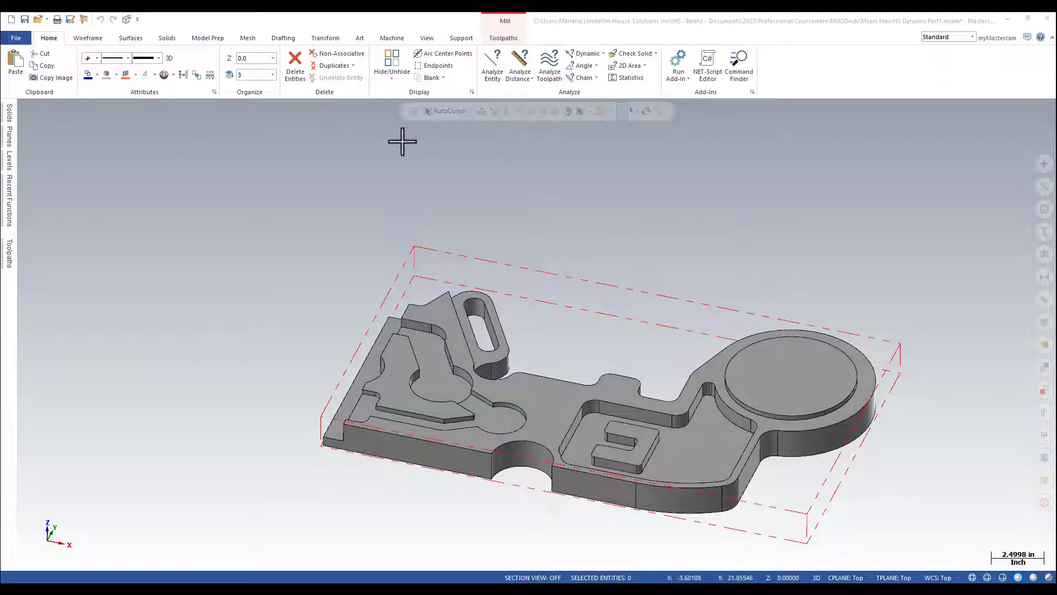
mouse_move(580, 108)
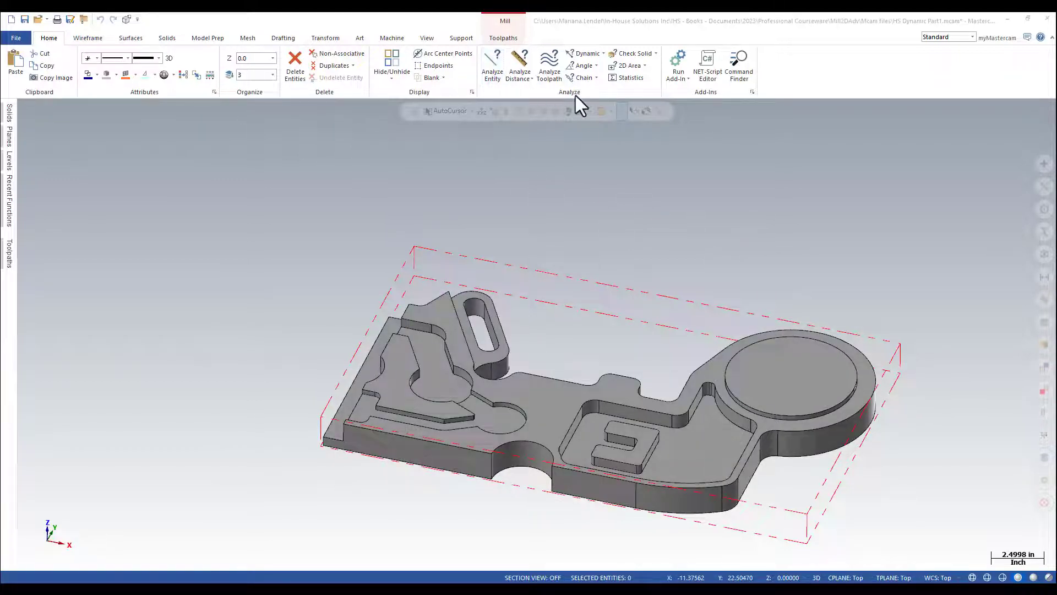
Step: Run Statistics from the Analyze group to report 1 solid, 12 operations and 3 tools
click(630, 77)
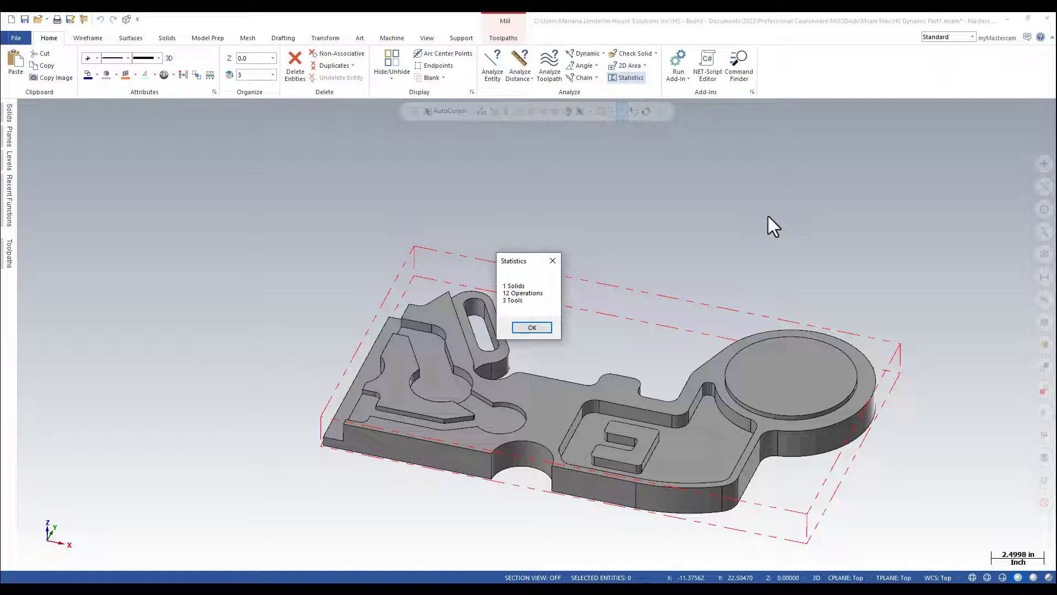
mouse_move(693, 253)
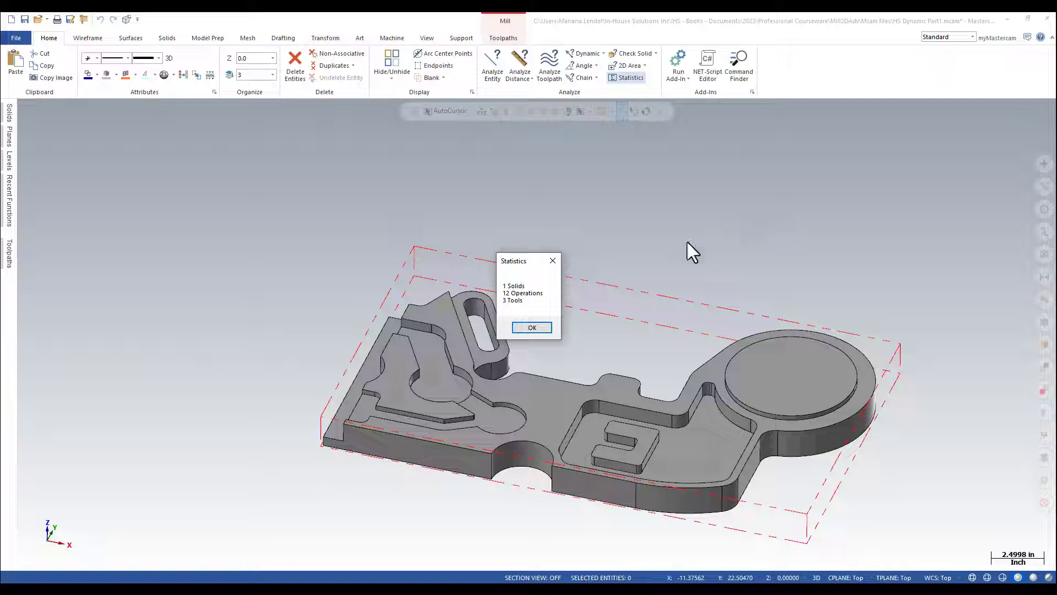
mouse_move(530, 327)
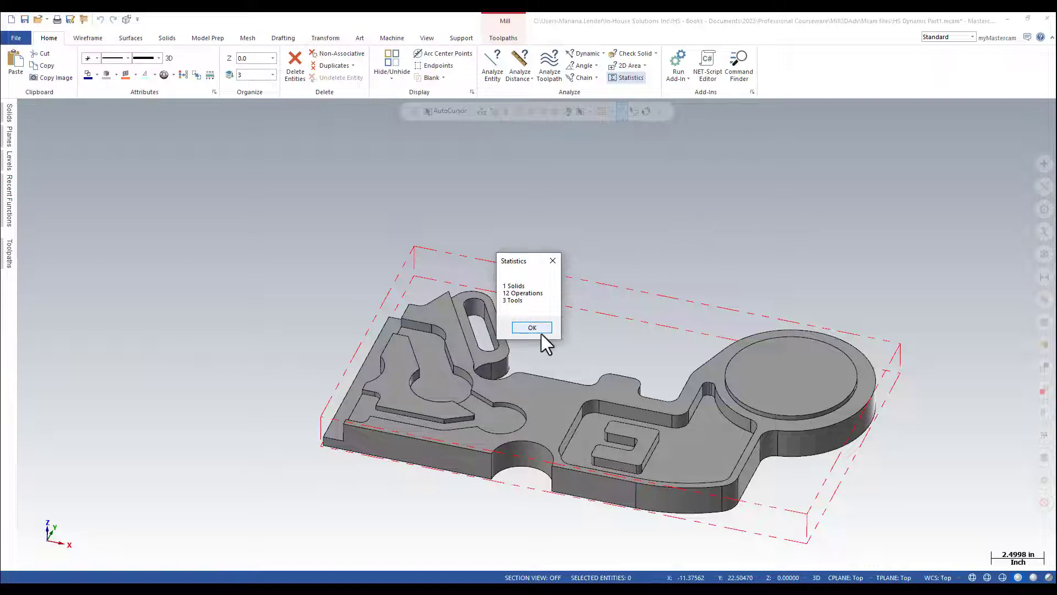
Step: Dismiss the report and show the Levels manager with NOCUT level 1, level 3 and level 10
click(531, 327)
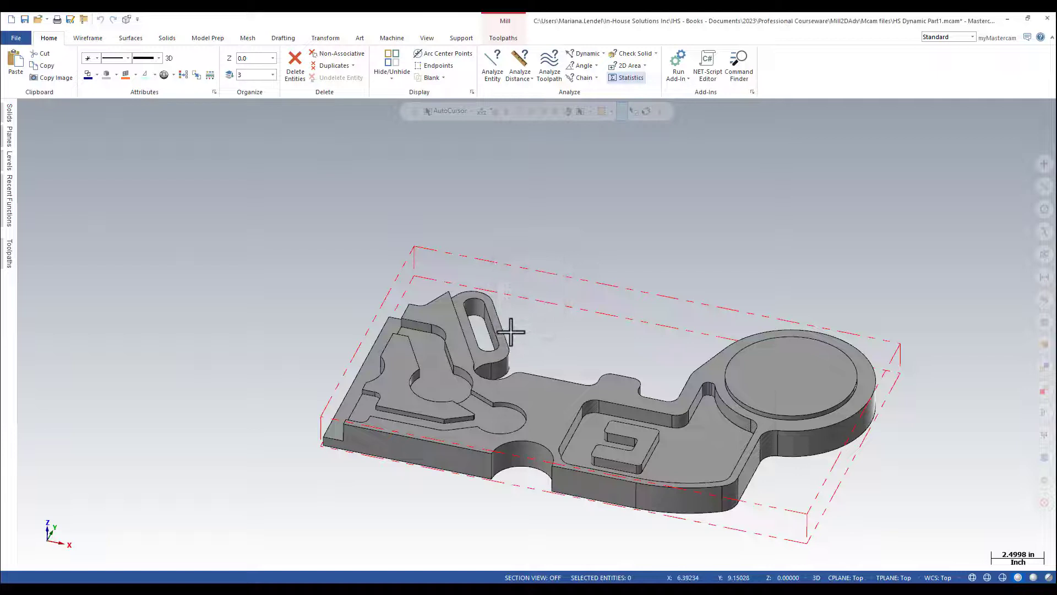
click(8, 149)
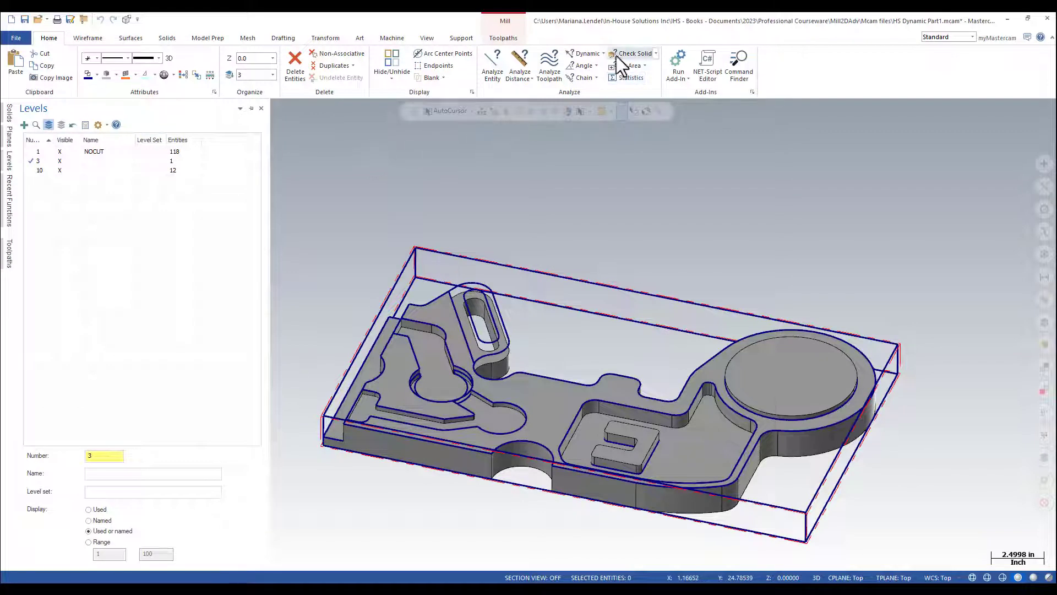
Step: Rerun Statistics with all levels visible: 74 lines, 56 arcs, 1 solid, 12 operations, 3 tools
click(630, 77)
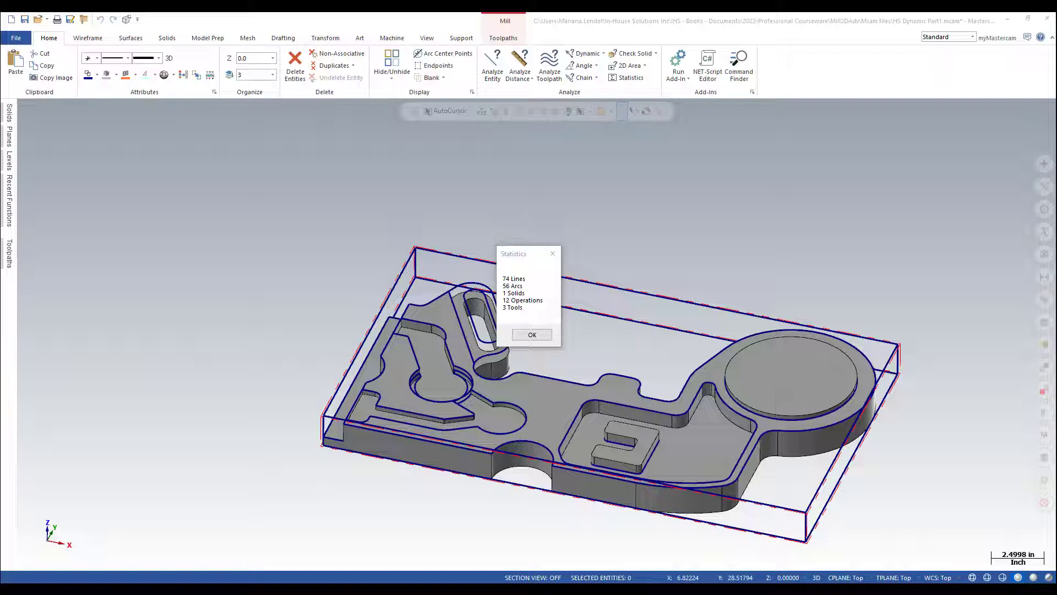
mouse_move(707, 242)
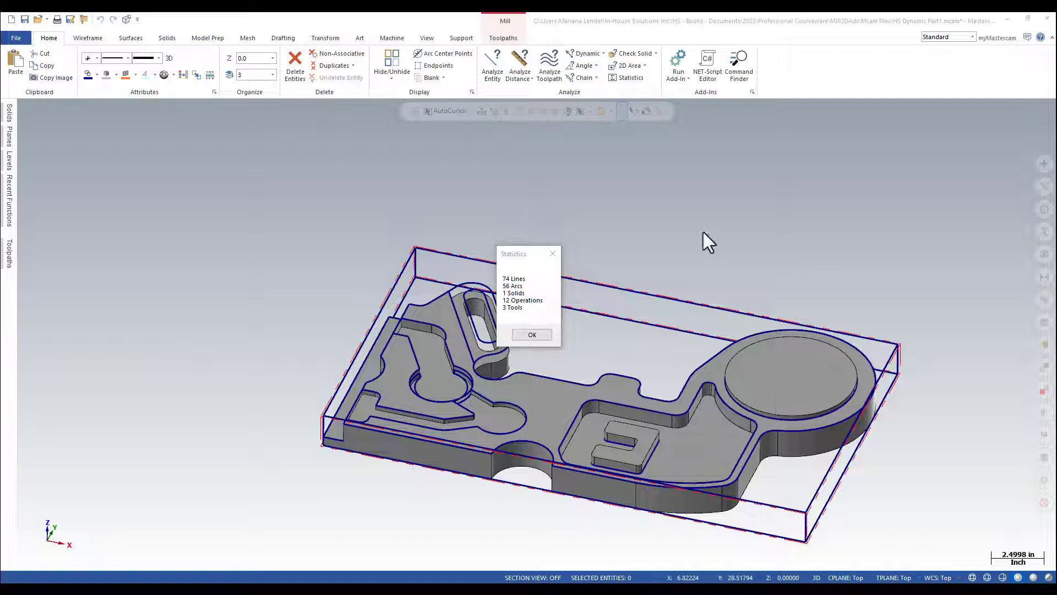